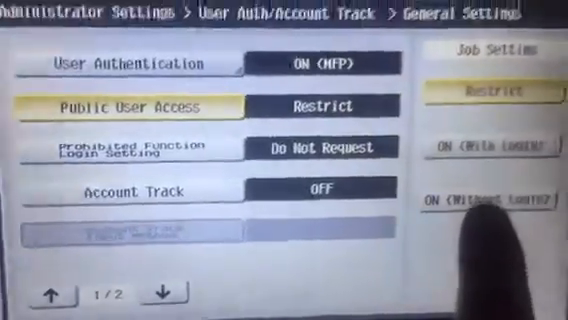
Set Public User Access to ON (Without Login) in General Settings
{"action": "left_click", "coordinate": [502, 192]}
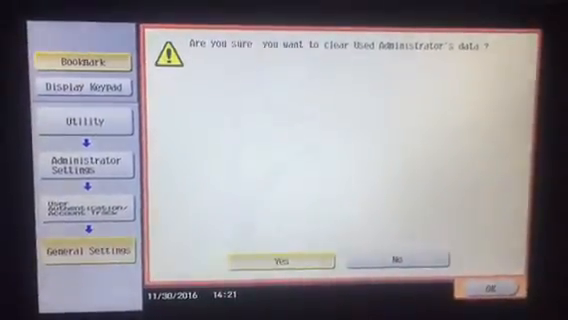
Confirm clearing administrator data and open User Registration under User Authentication Settings
{"action": "left_click", "coordinate": [297, 260]}
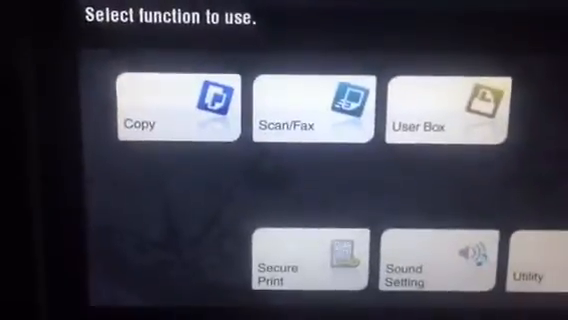
{"action": "left_click", "coordinate": [158, 105]}
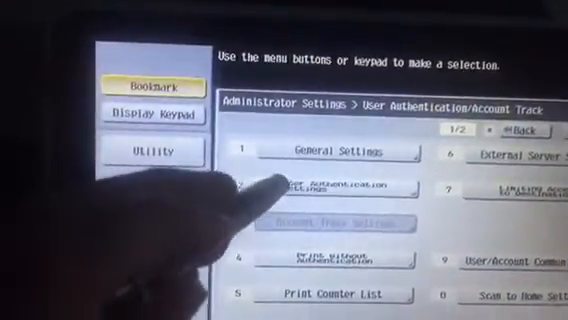
{"action": "left_click", "coordinate": [340, 188]}
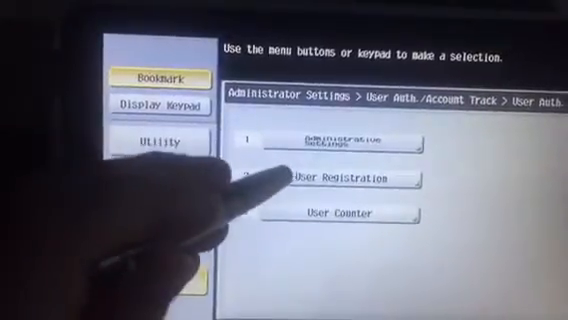
{"action": "left_click", "coordinate": [338, 179]}
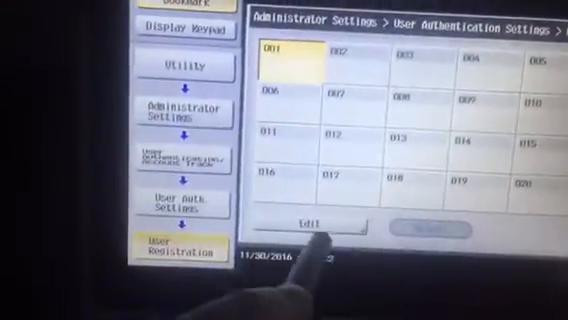
Switch User Registration to the public user list showing 000 Public
{"action": "left_click", "coordinate": [307, 220]}
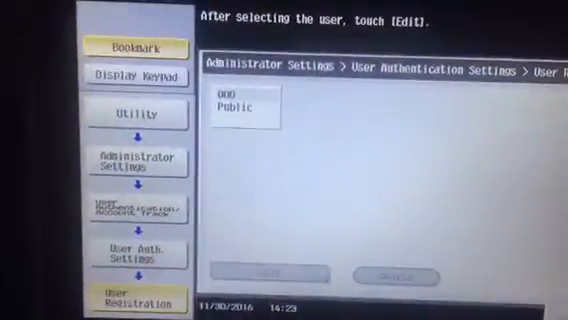
Edit user 000 Public and bring up its Function Permission settings
{"action": "left_click", "coordinate": [245, 105]}
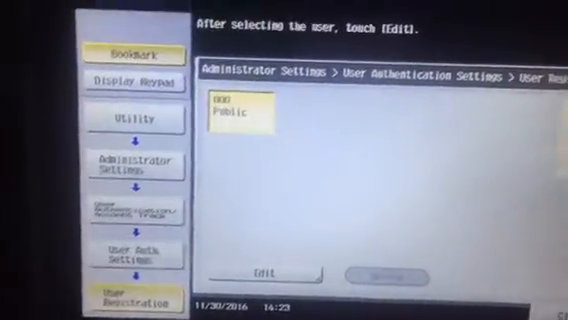
{"action": "left_click", "coordinate": [278, 275]}
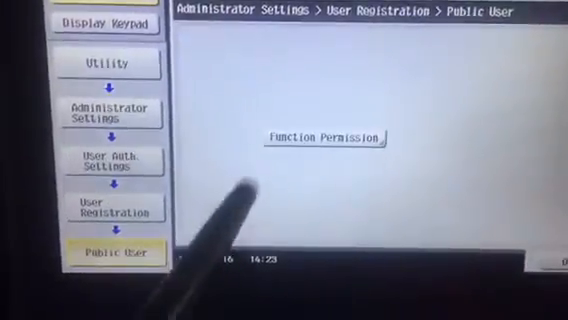
{"action": "left_click", "coordinate": [322, 135]}
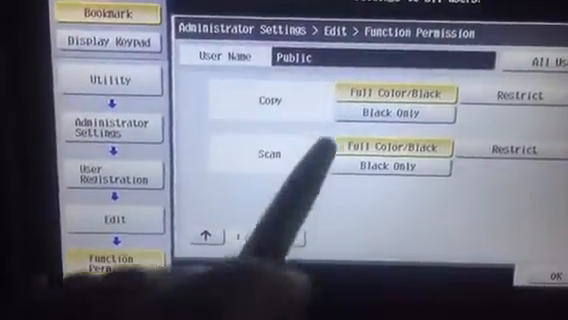